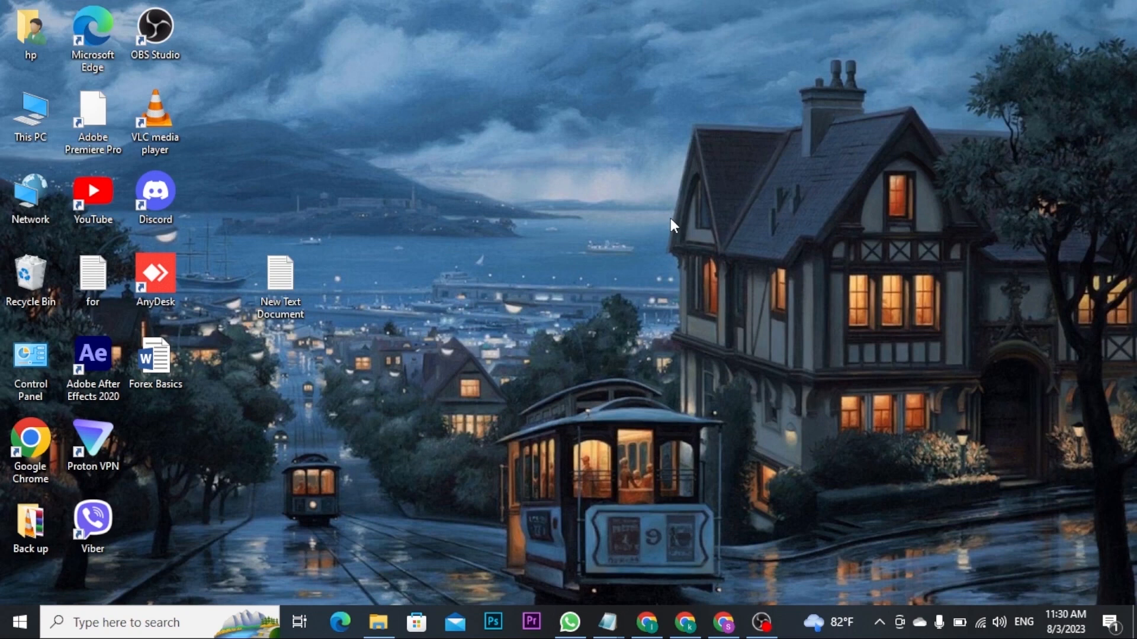
pyautogui.moveTo(699, 238)
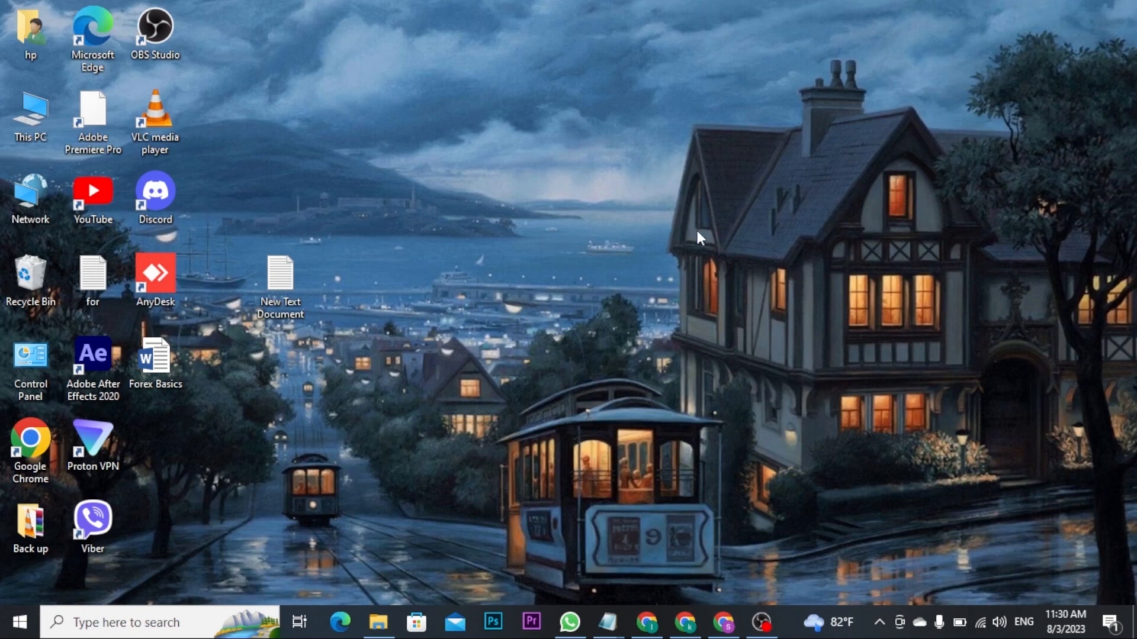
pyautogui.moveTo(830, 217)
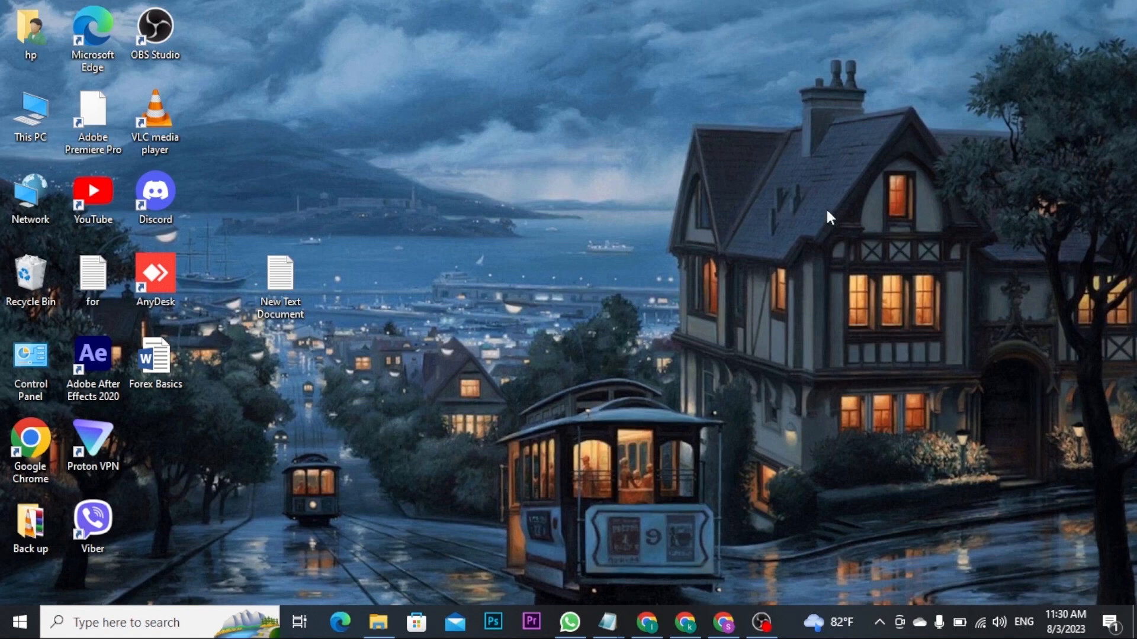
# Launch Chrome and load equifax.com from the 'equif' address-bar suggestion.
pyautogui.click(722, 622)
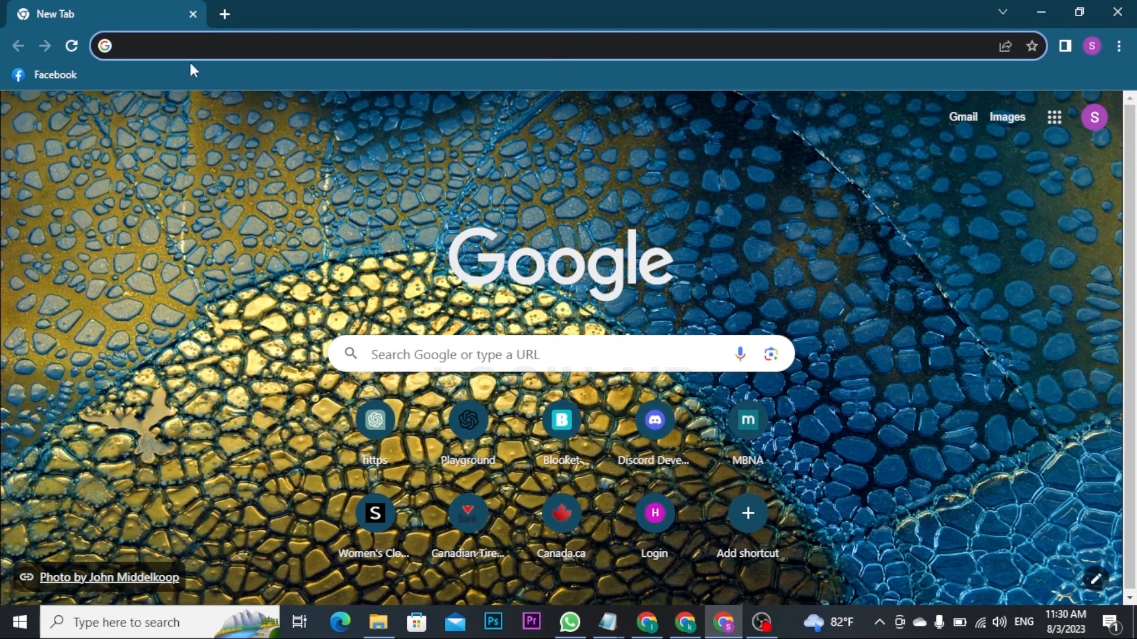
pyautogui.write('equif')
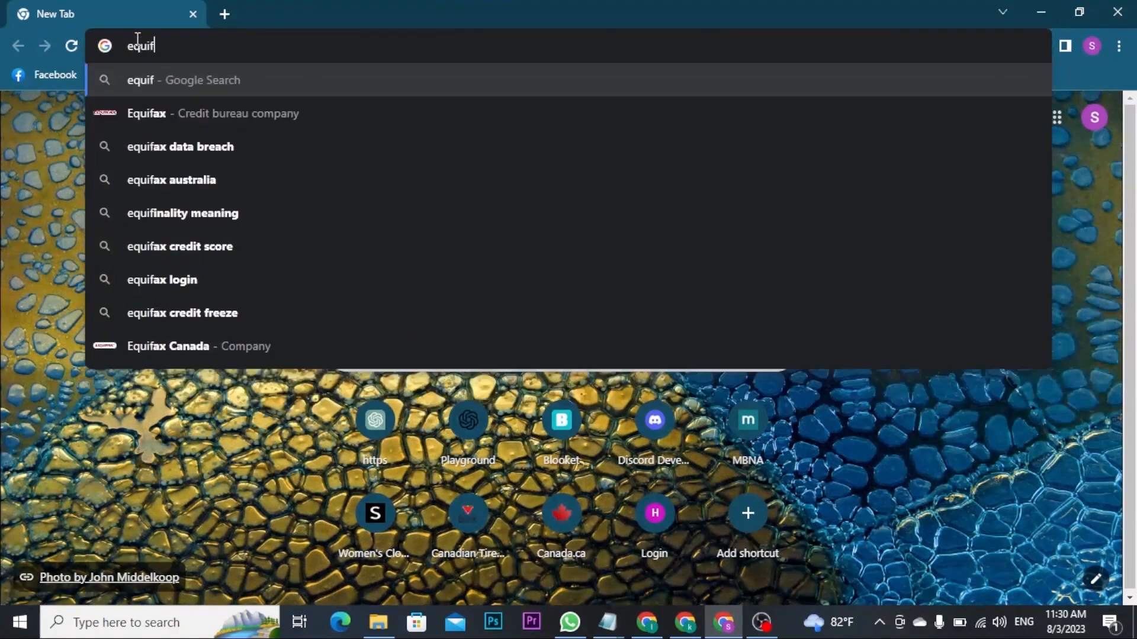
pyautogui.click(146, 113)
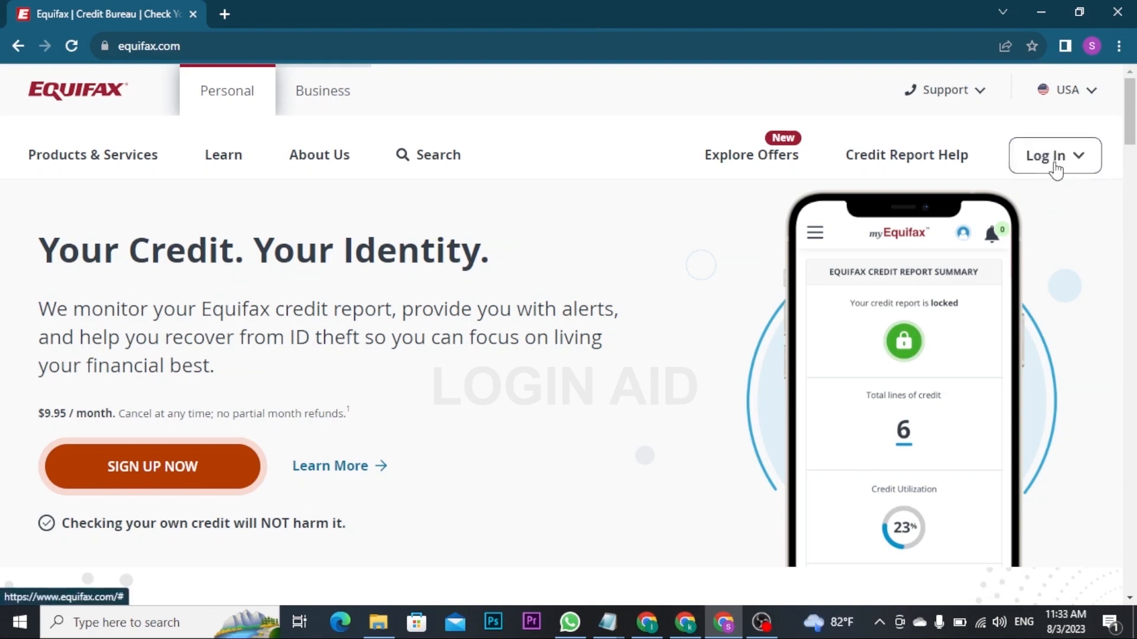
# Open the Log In menu, view Business Clients, then return to Personal Credit Customers.
pyautogui.click(1053, 155)
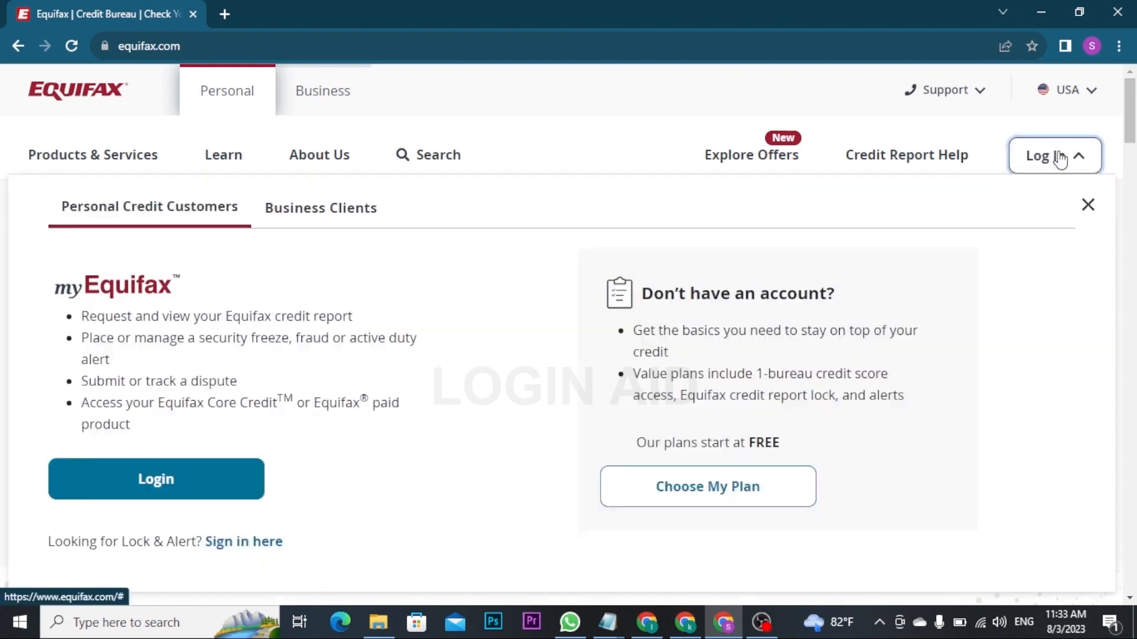
pyautogui.moveTo(429, 315)
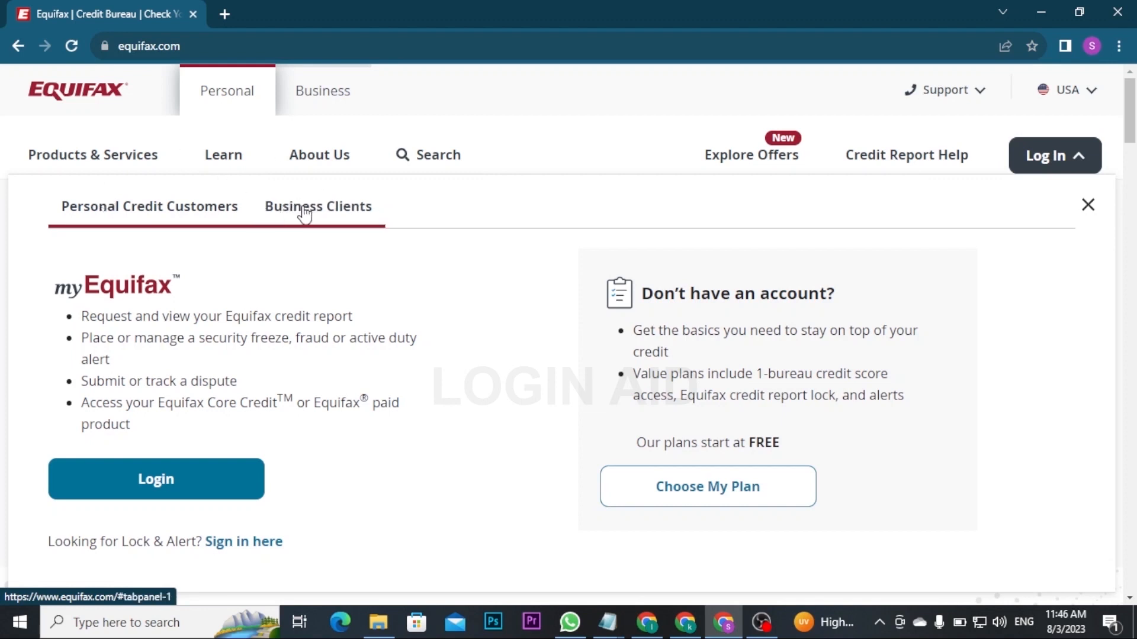
pyautogui.click(318, 206)
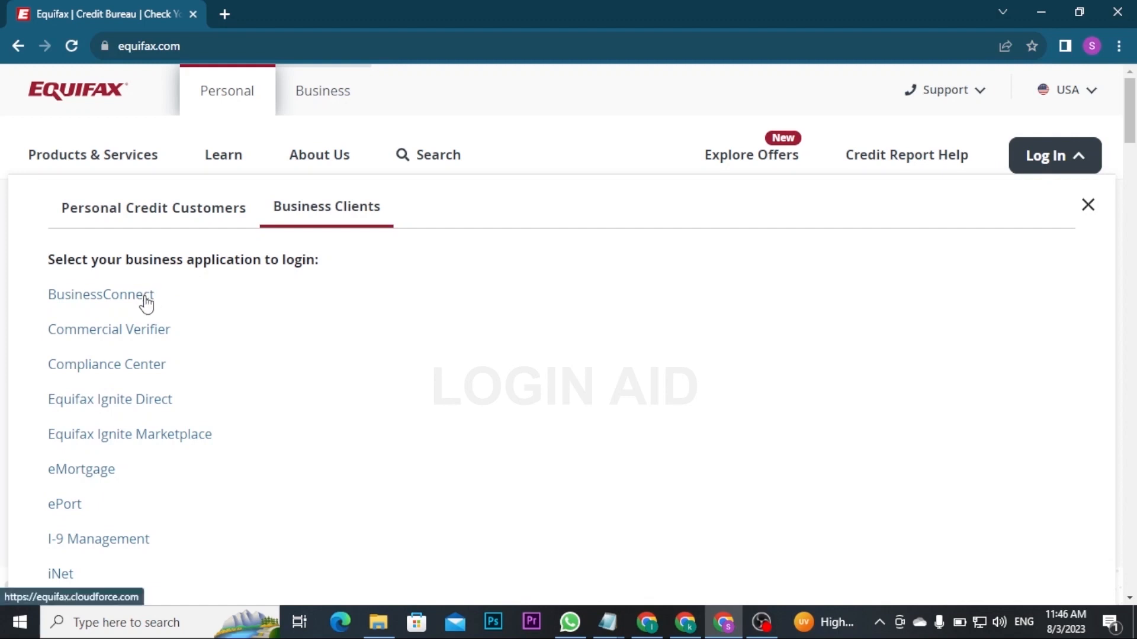
pyautogui.click(148, 207)
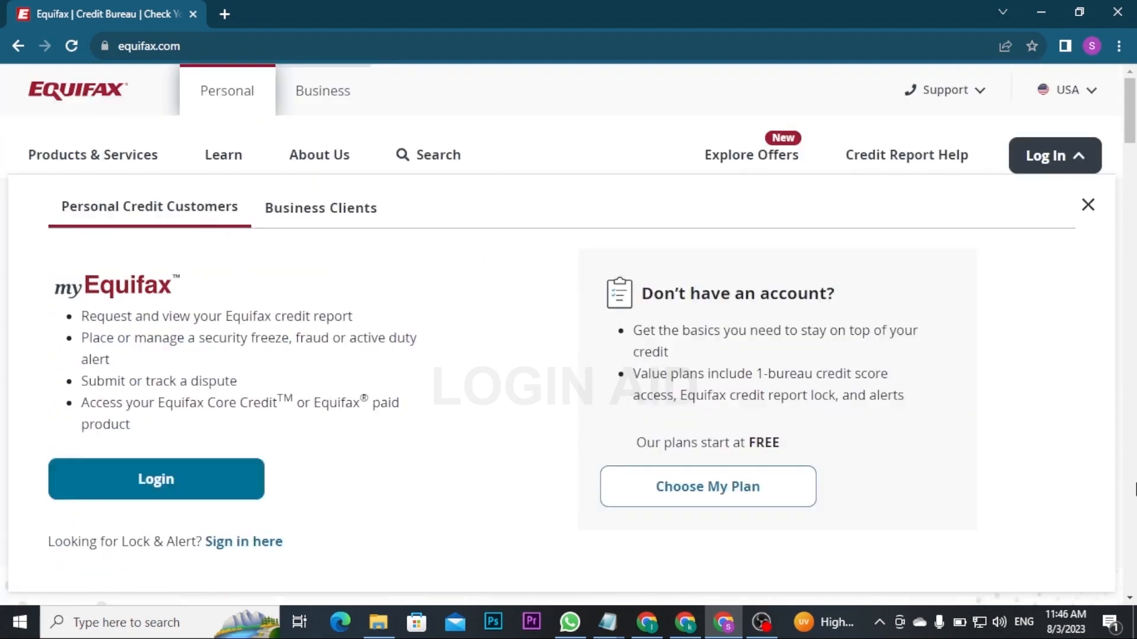
pyautogui.moveTo(27, 464)
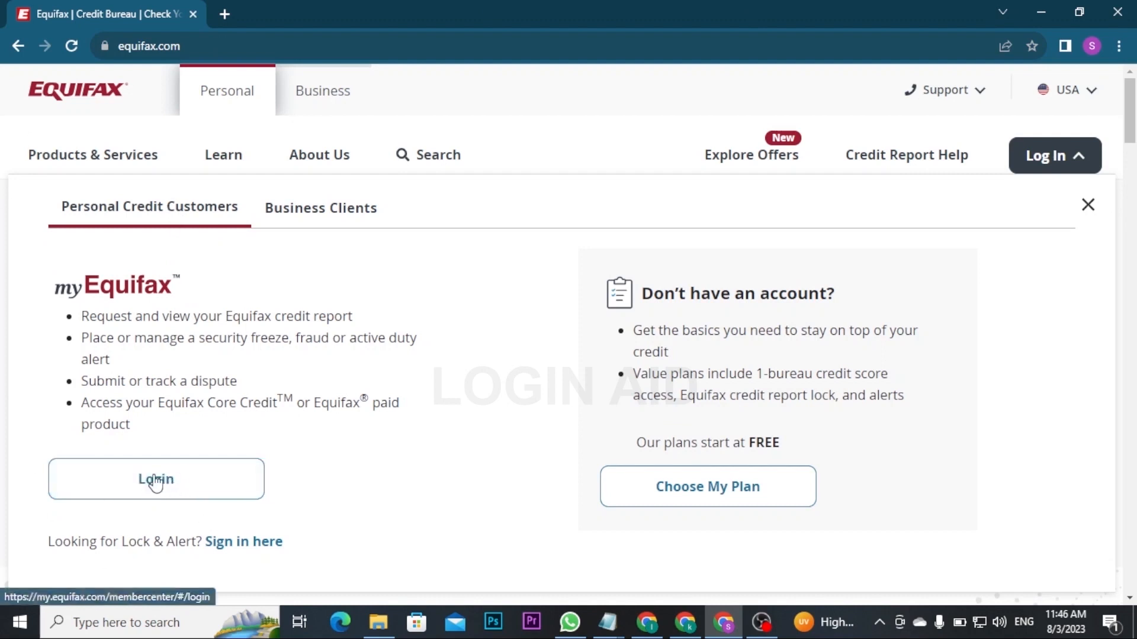
# Go to the myEquifax sign-in page and enter the email beginning 'ellam'.
pyautogui.click(155, 479)
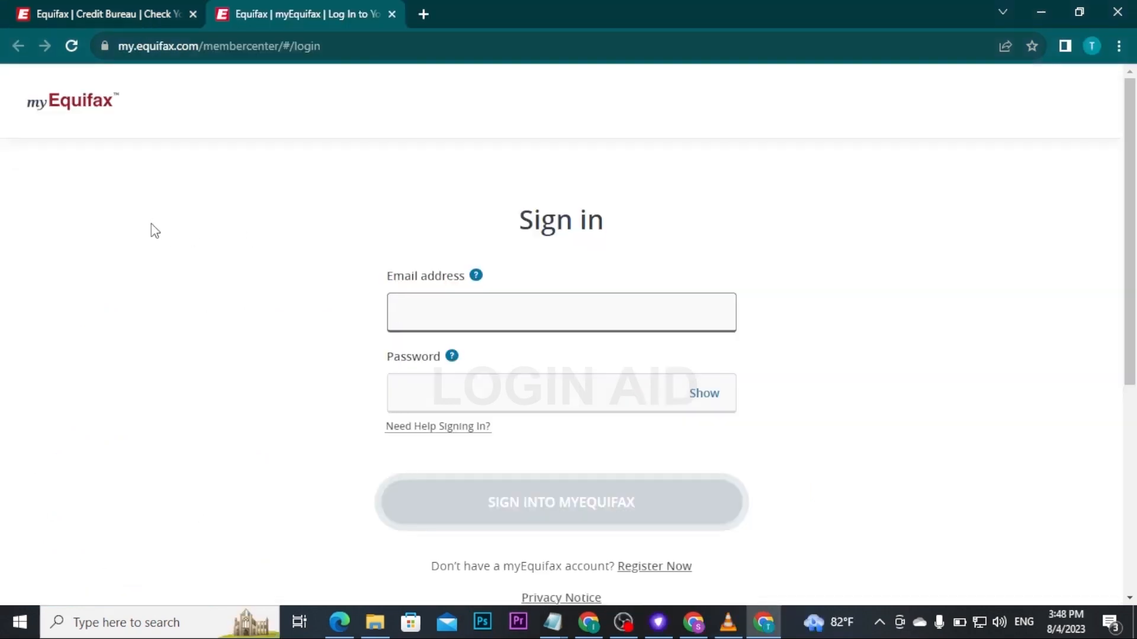
pyautogui.click(561, 312)
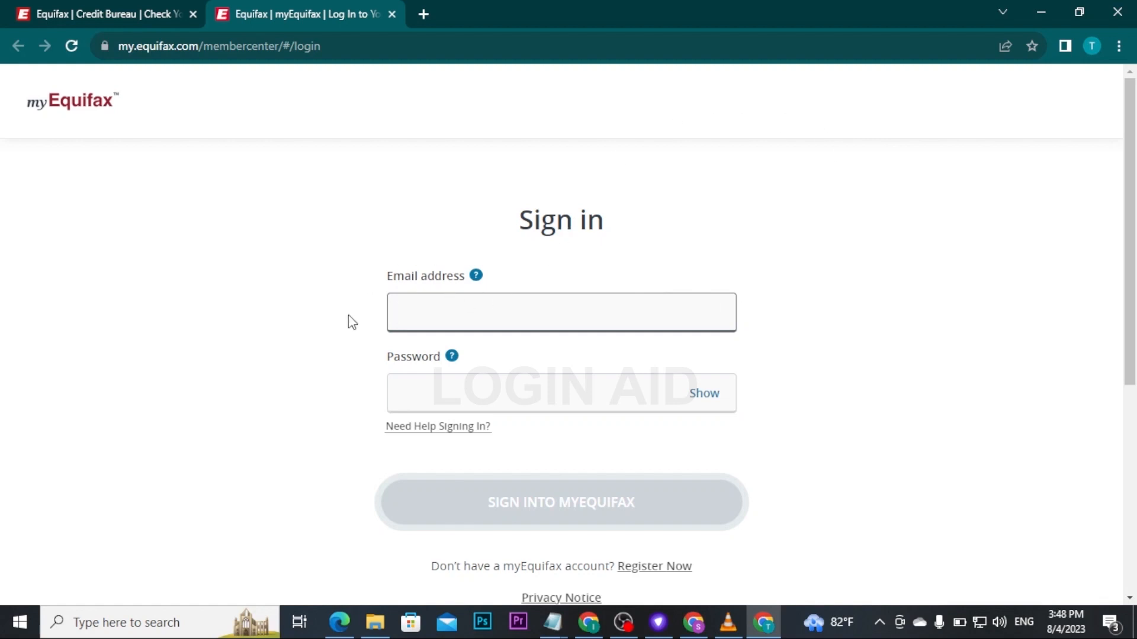
pyautogui.write('ellam')
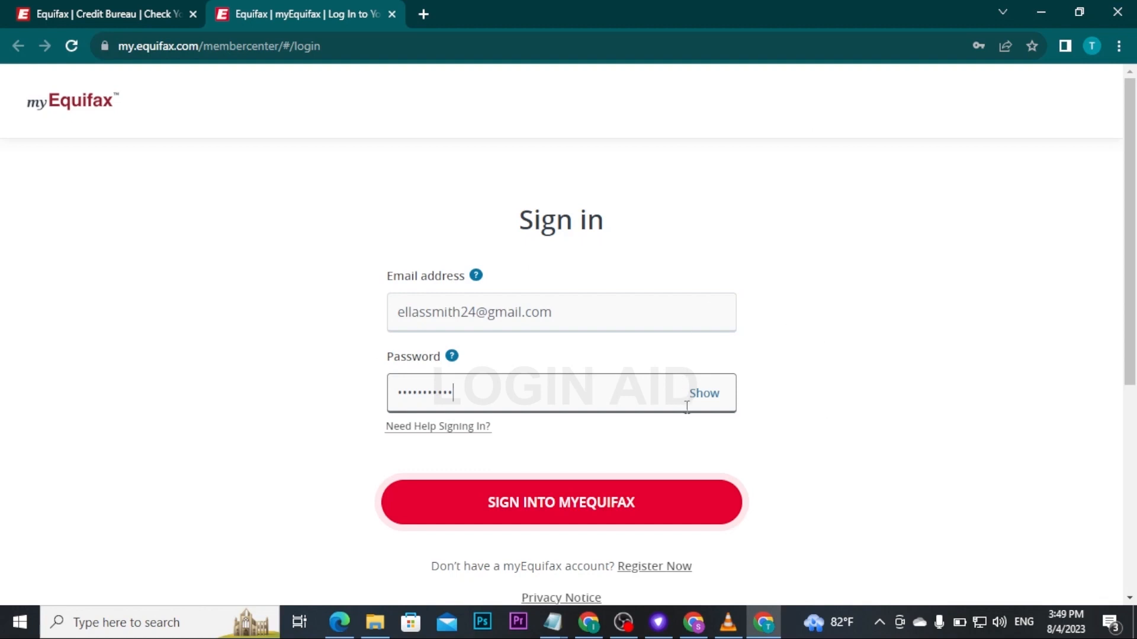
pyautogui.moveTo(702, 398)
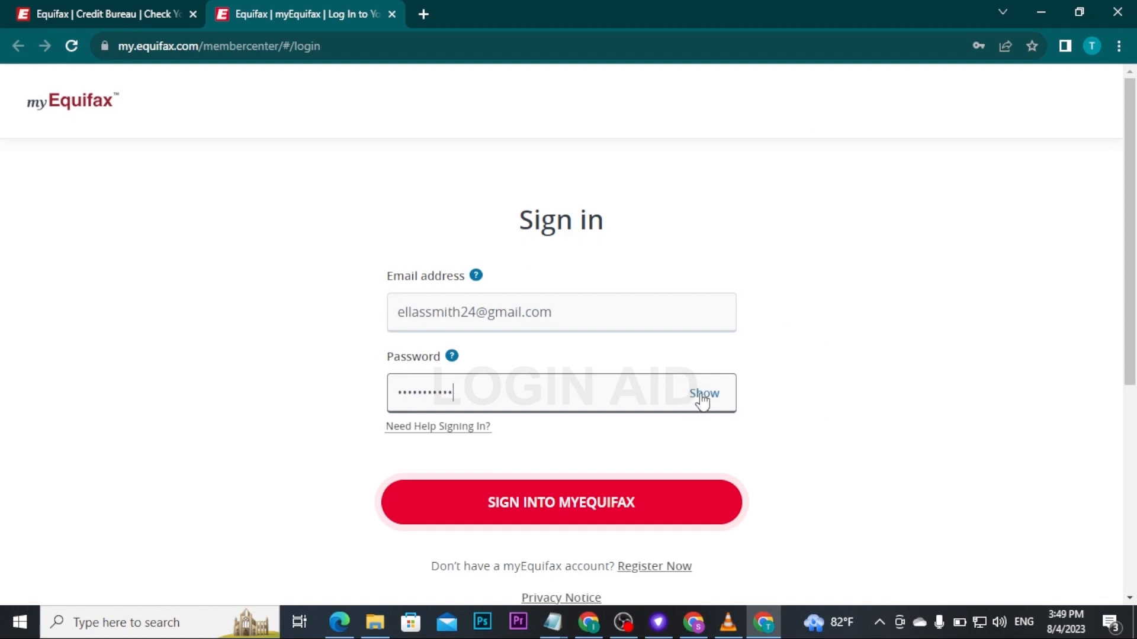
pyautogui.moveTo(494, 281)
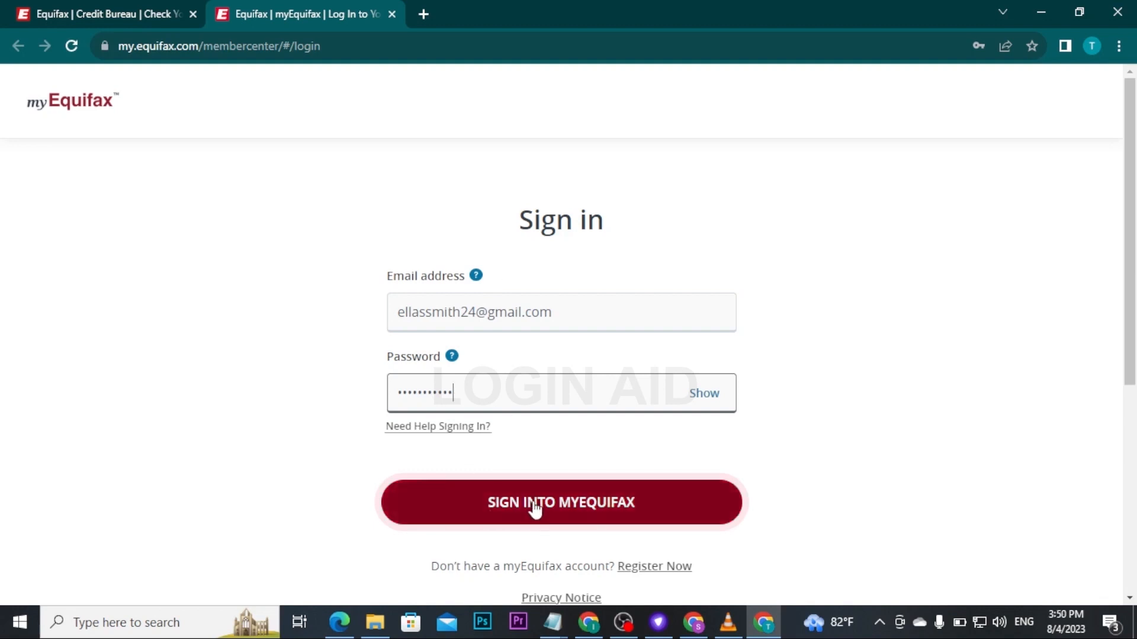
# Submit the credentials with the SIGN INTO MYEQUIFAX button.
pyautogui.click(561, 501)
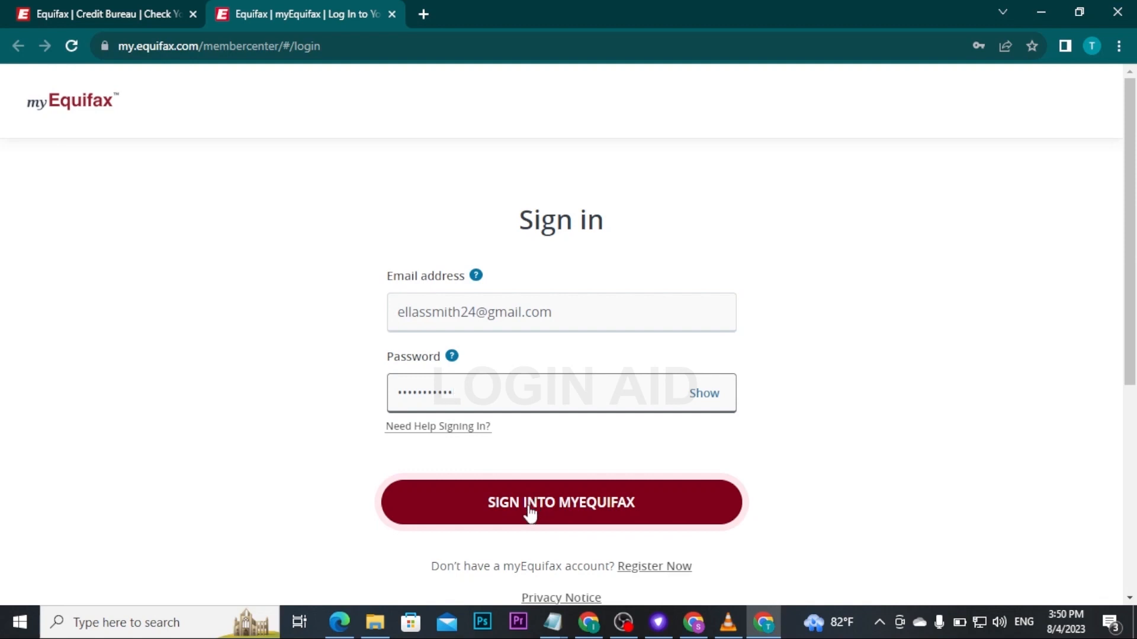
pyautogui.moveTo(745, 331)
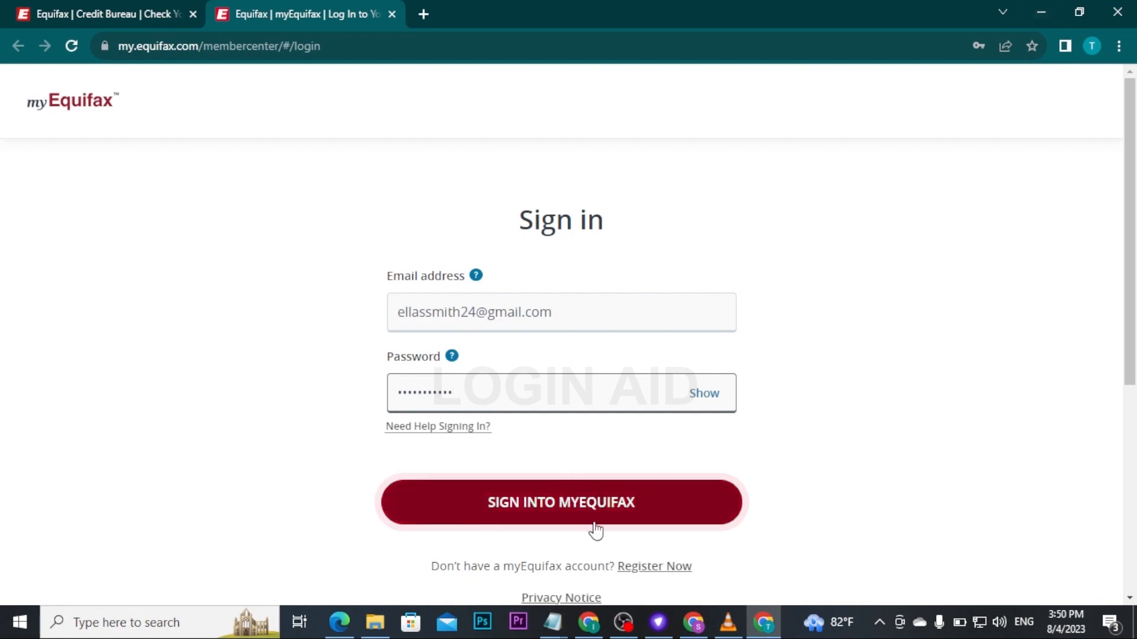
pyautogui.moveTo(595, 507)
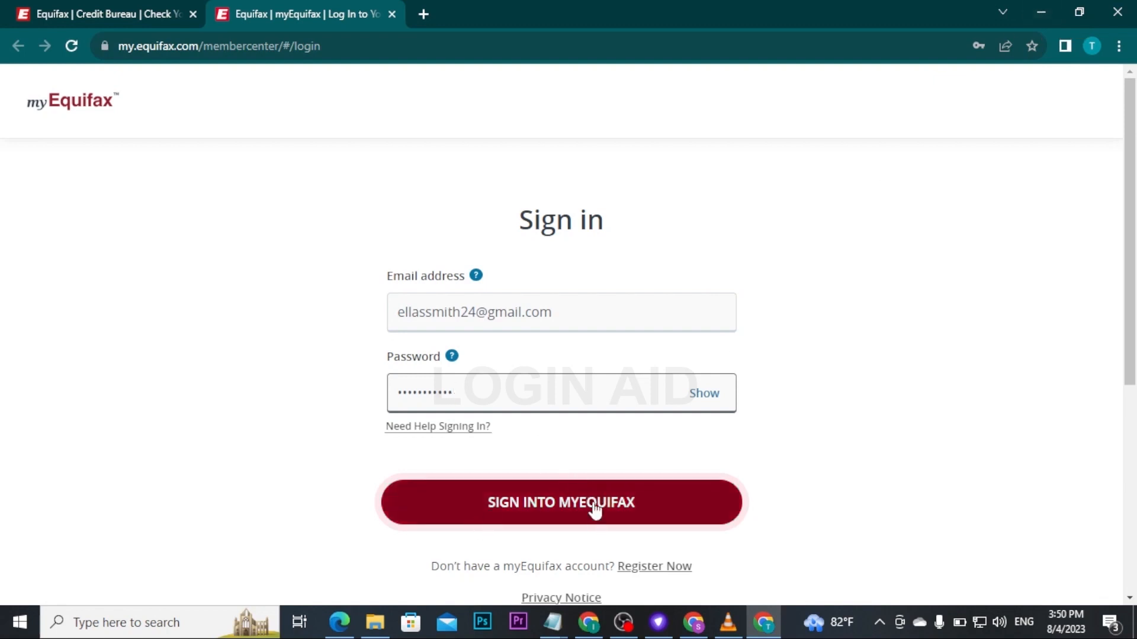
pyautogui.moveTo(490, 361)
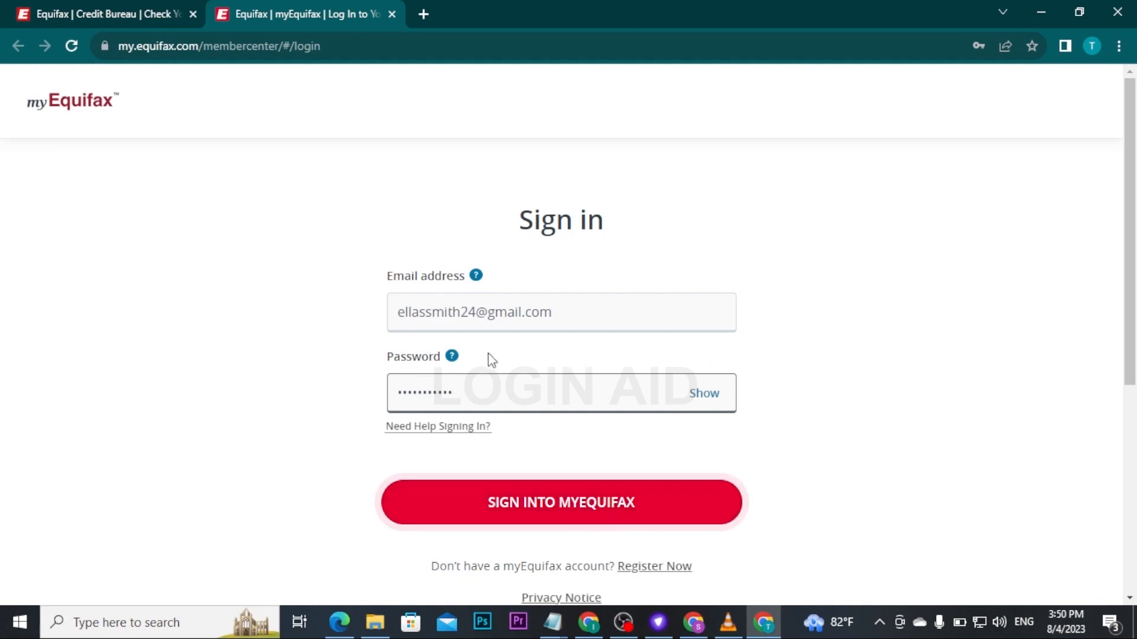
pyautogui.moveTo(488, 377)
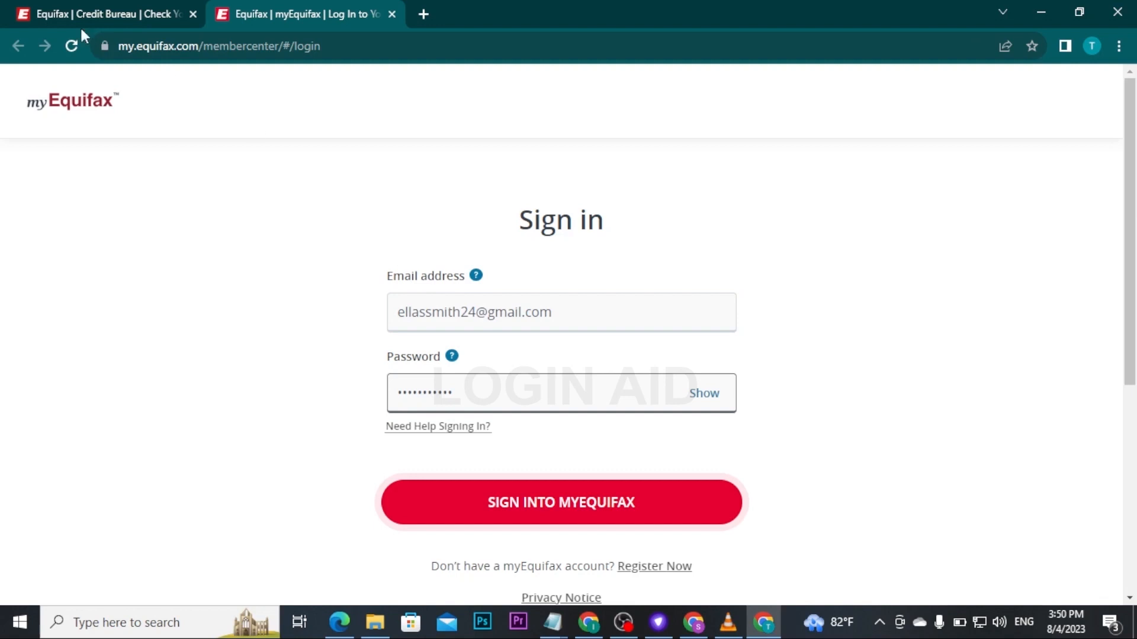
pyautogui.moveTo(411, 227)
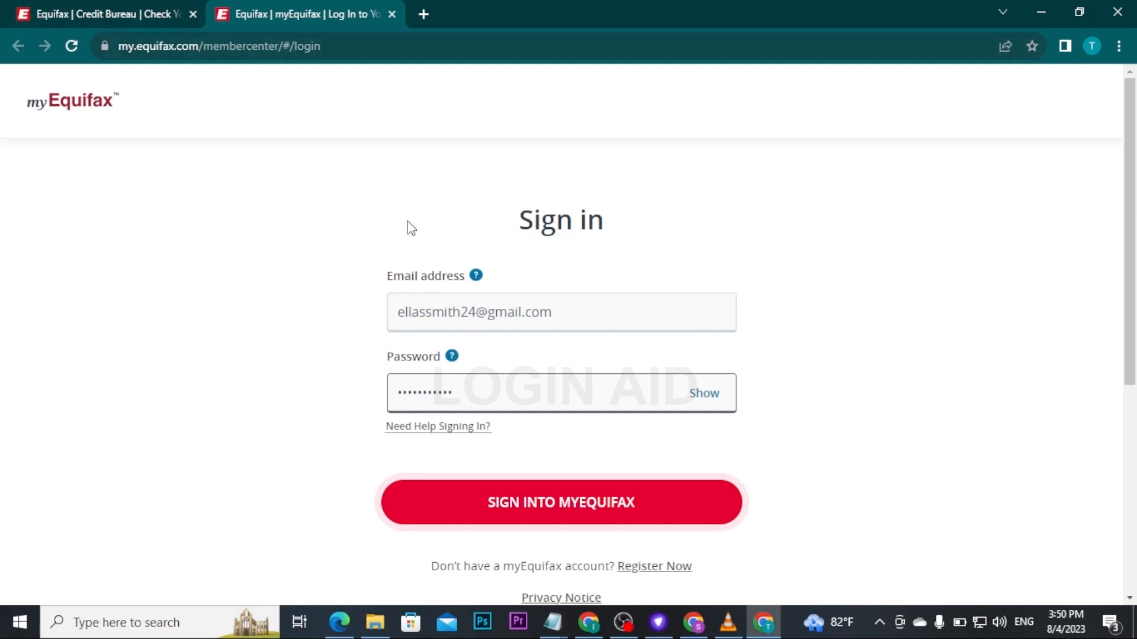